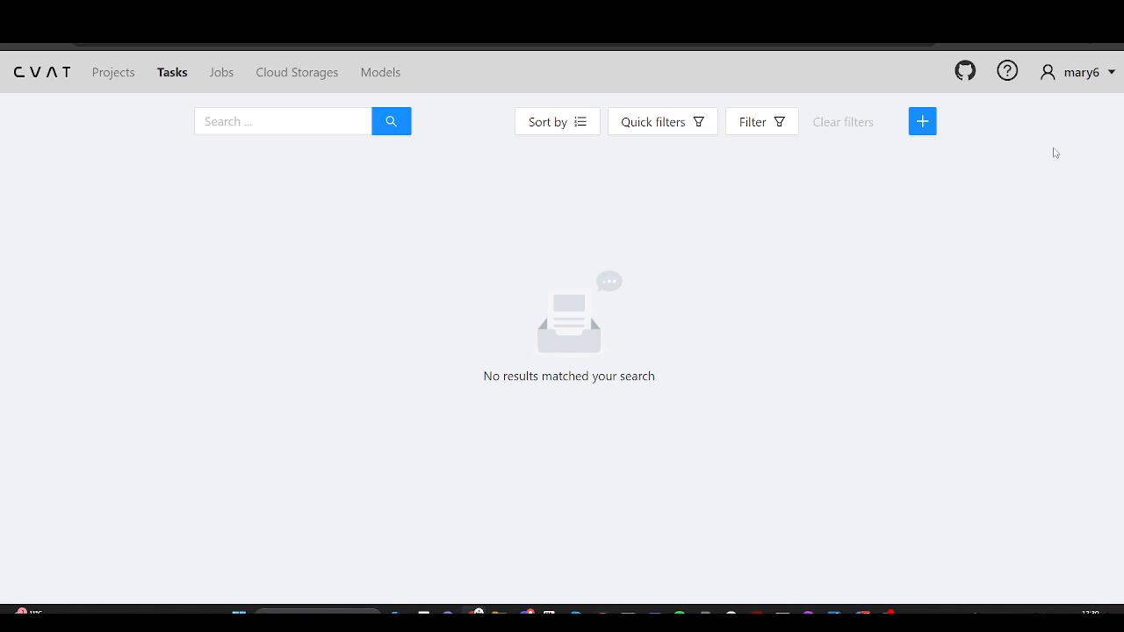
mouse_move(1059, 158)
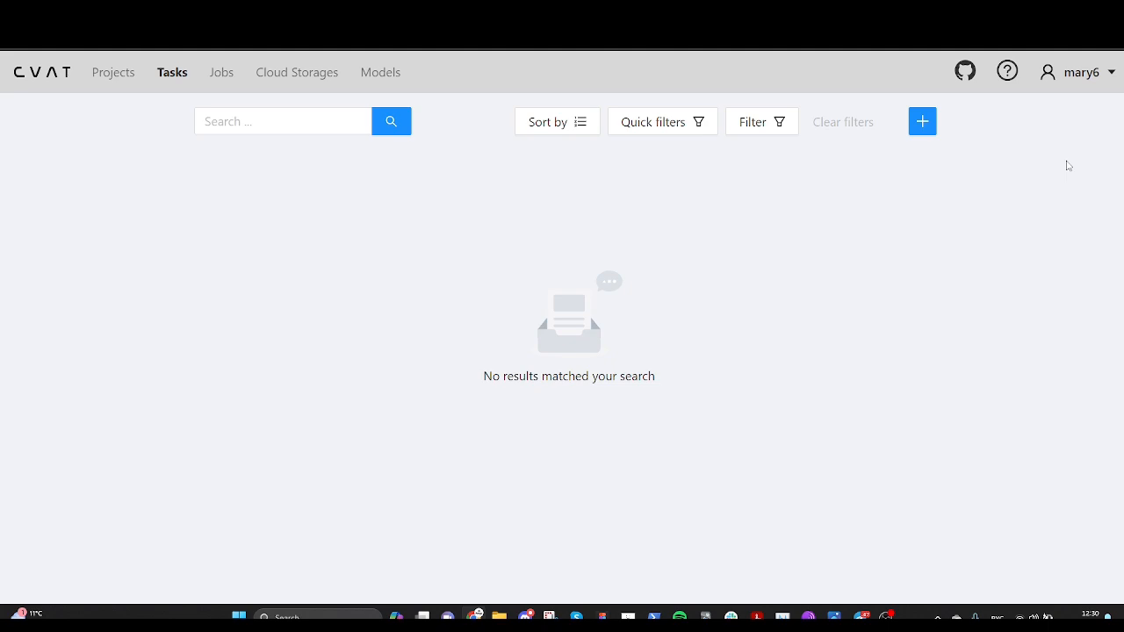
mouse_move(1112, 78)
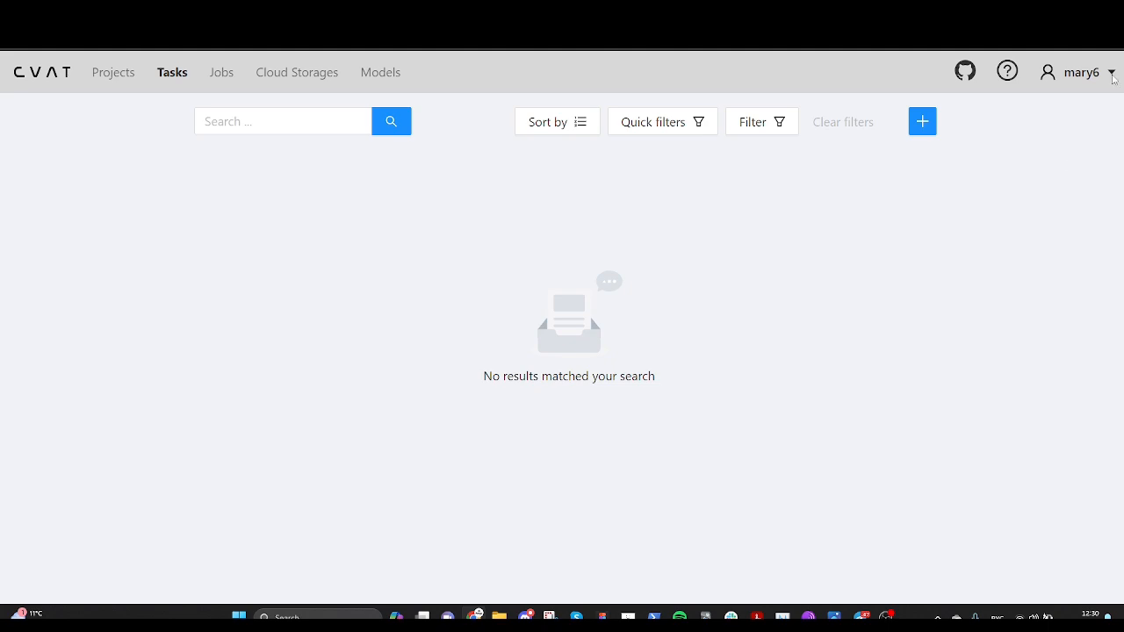
Upgrade the personal account to Solo and pay $0.00 in Stripe checkout
left_click(1075, 72)
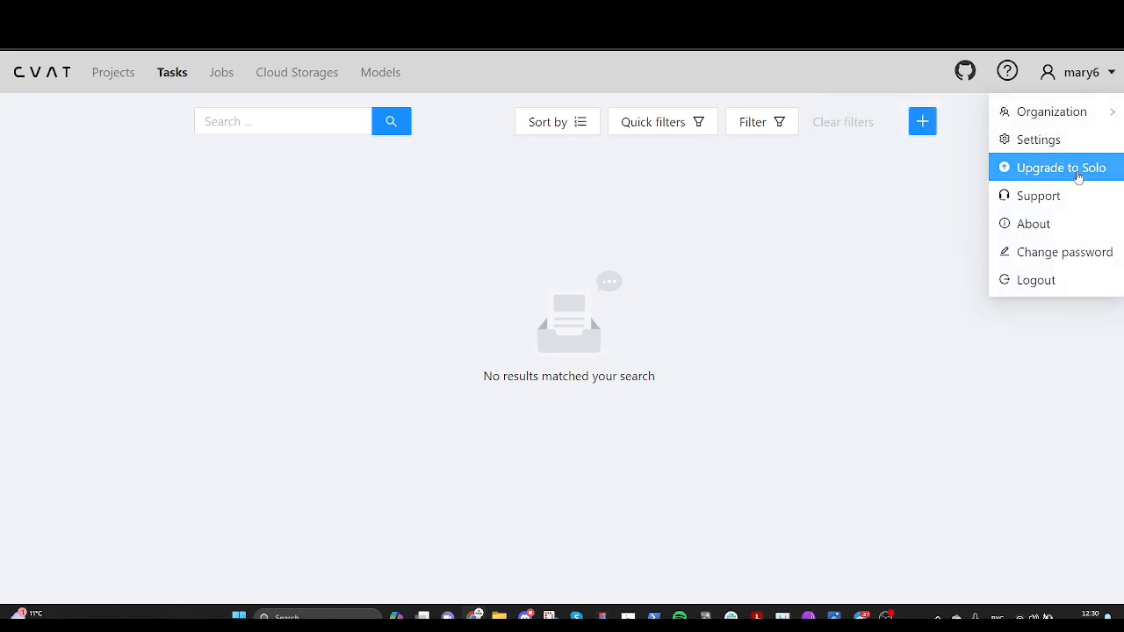
left_click(1062, 167)
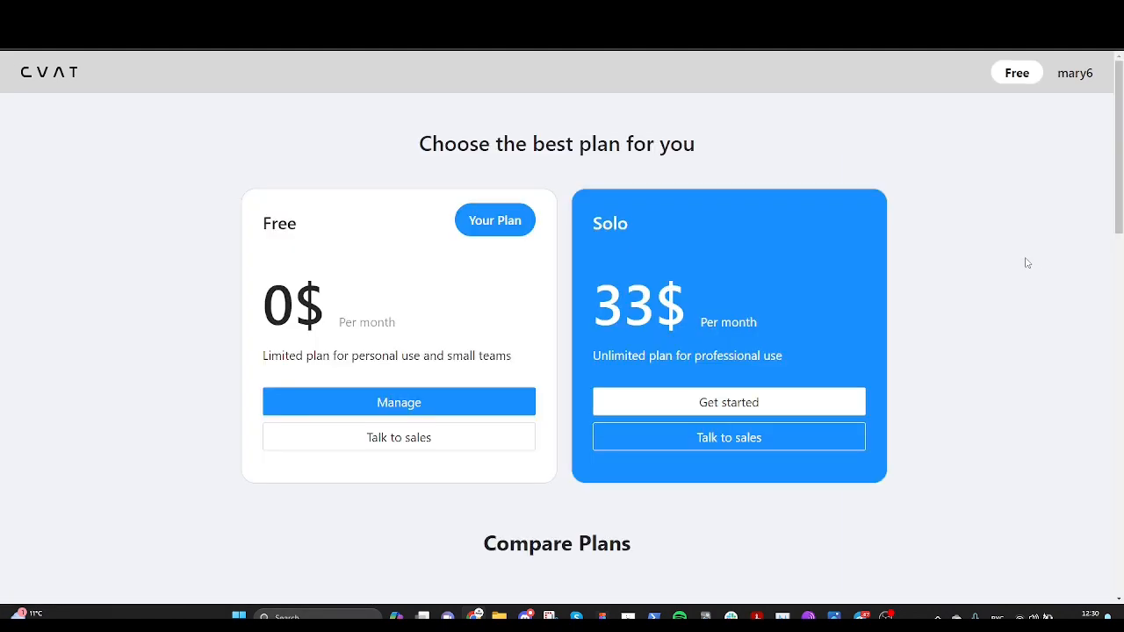
left_click(728, 401)
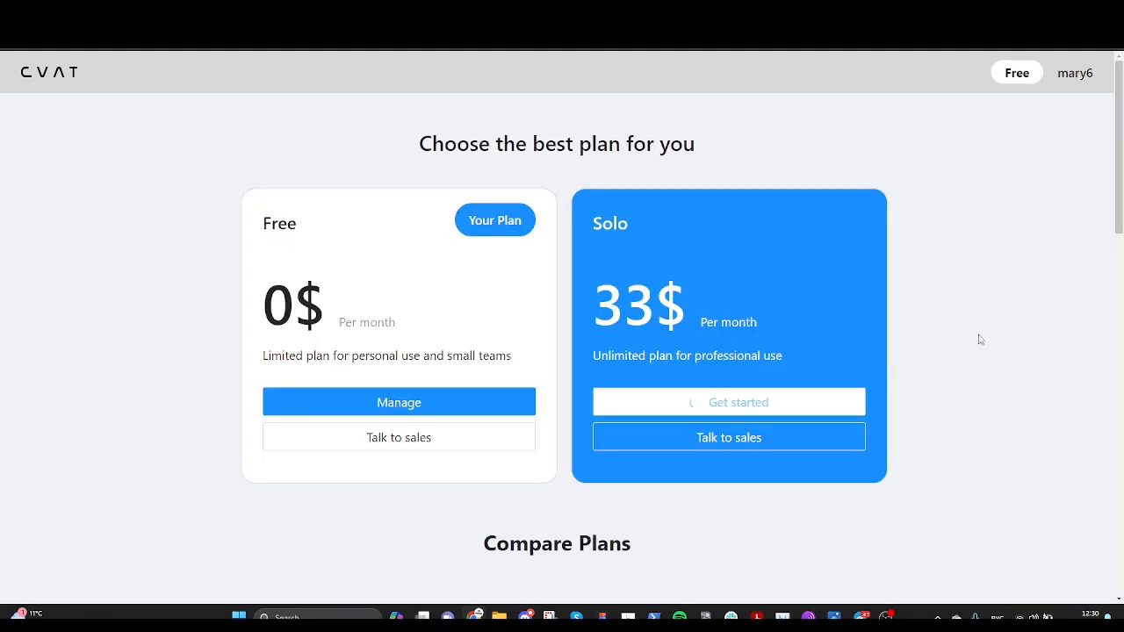
left_click(728, 401)
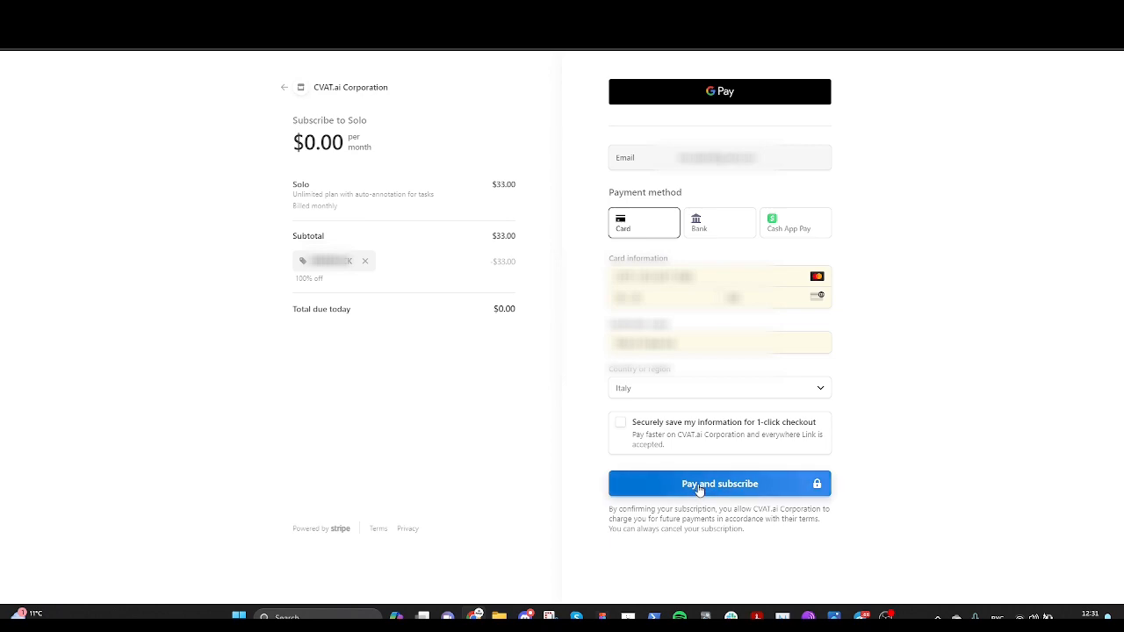
left_click(719, 484)
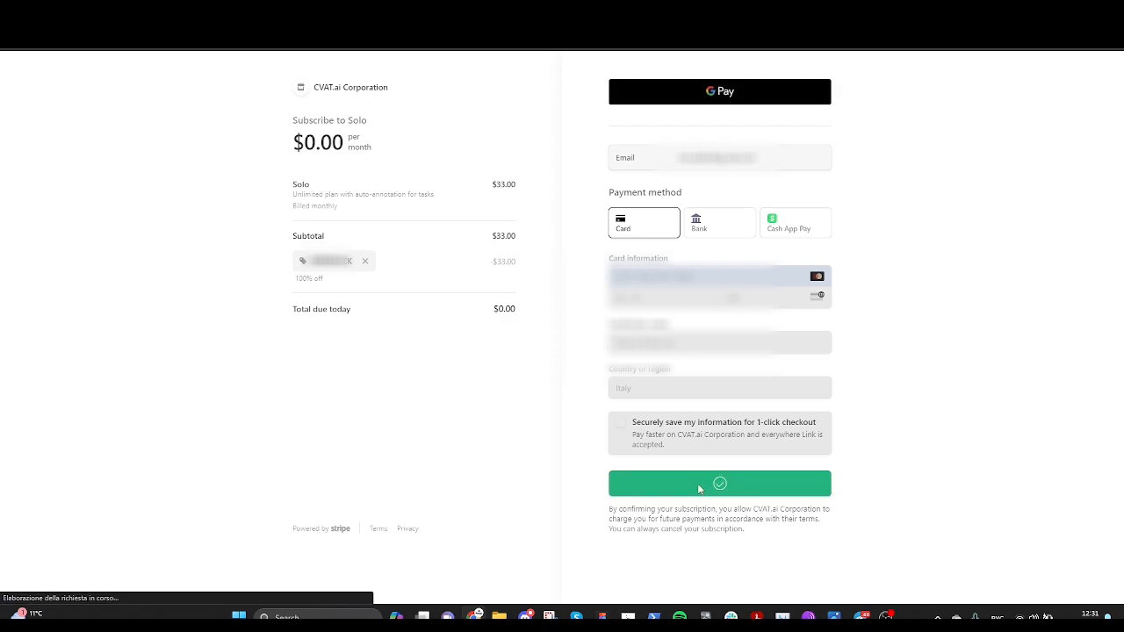
left_click(718, 484)
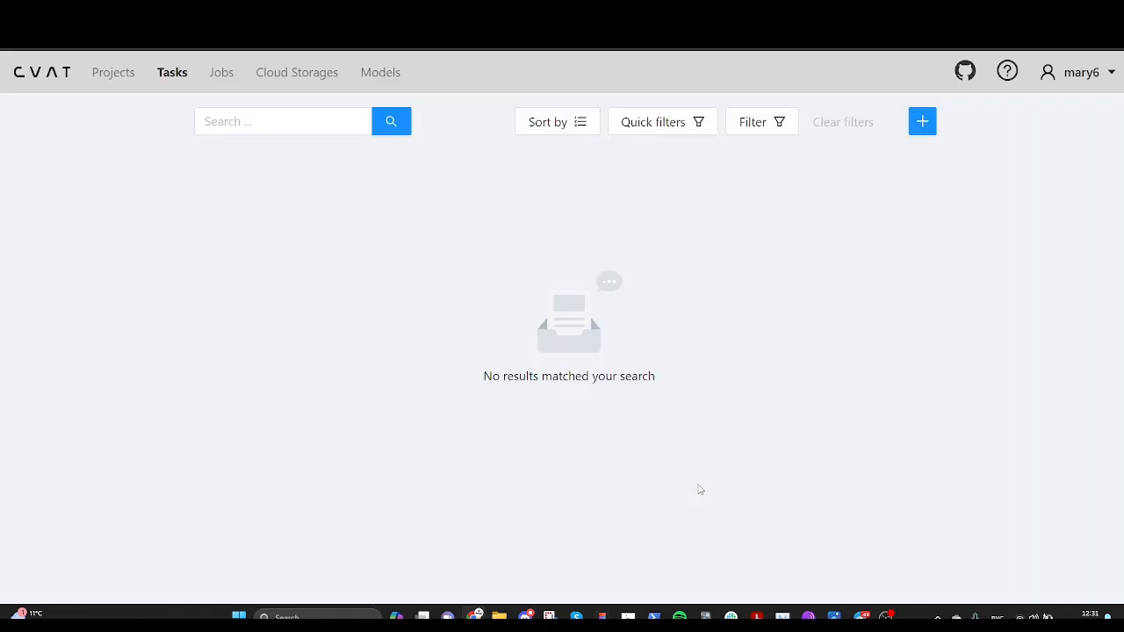
mouse_move(718, 464)
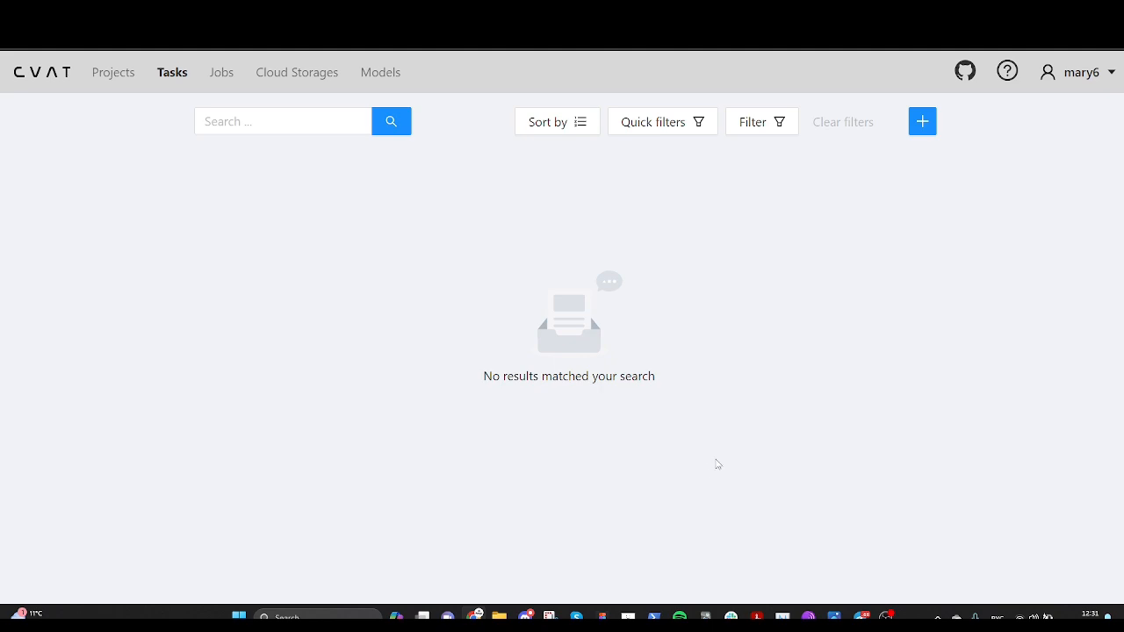
Open Solo plan billing, cancel the subscription, then renew it to continue February 17, 2024
left_click(1078, 72)
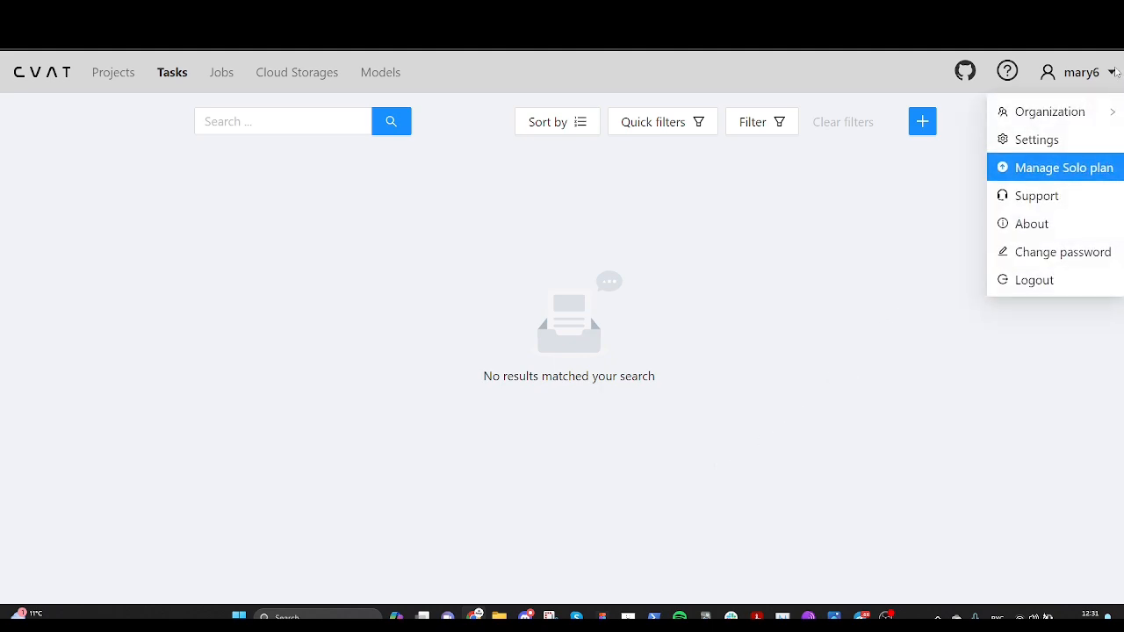
left_click(1062, 166)
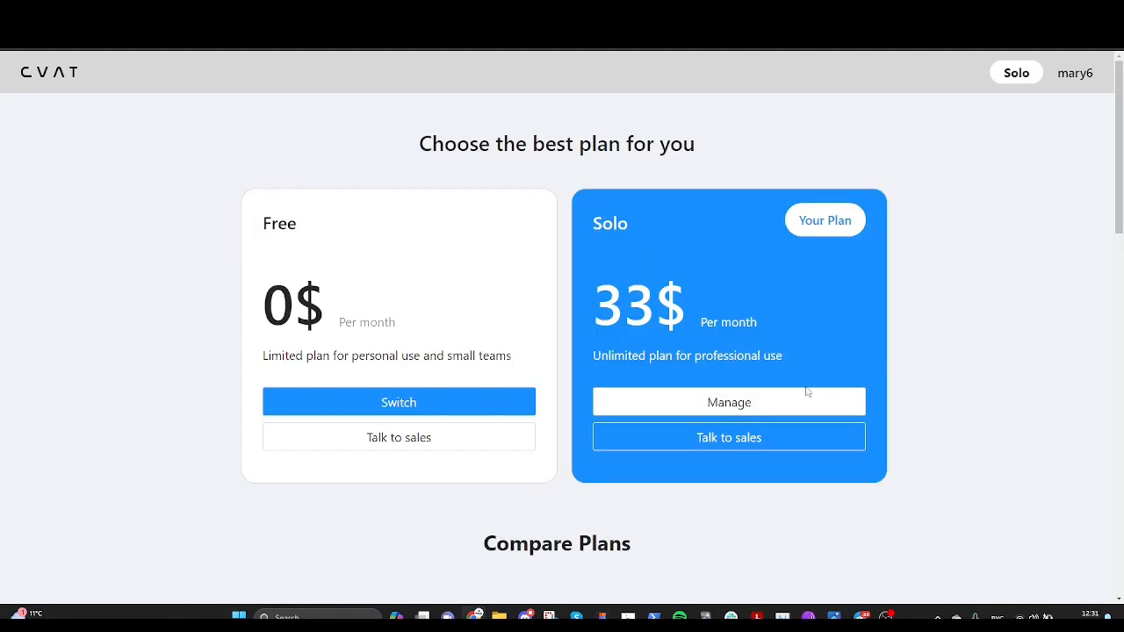
left_click(728, 402)
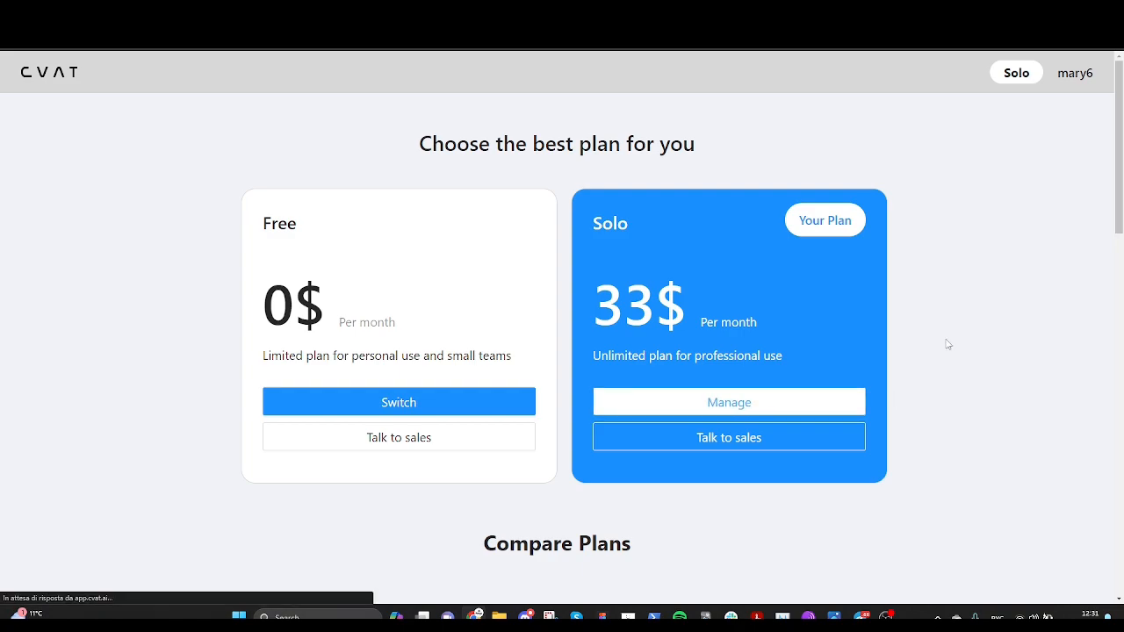
left_click(728, 402)
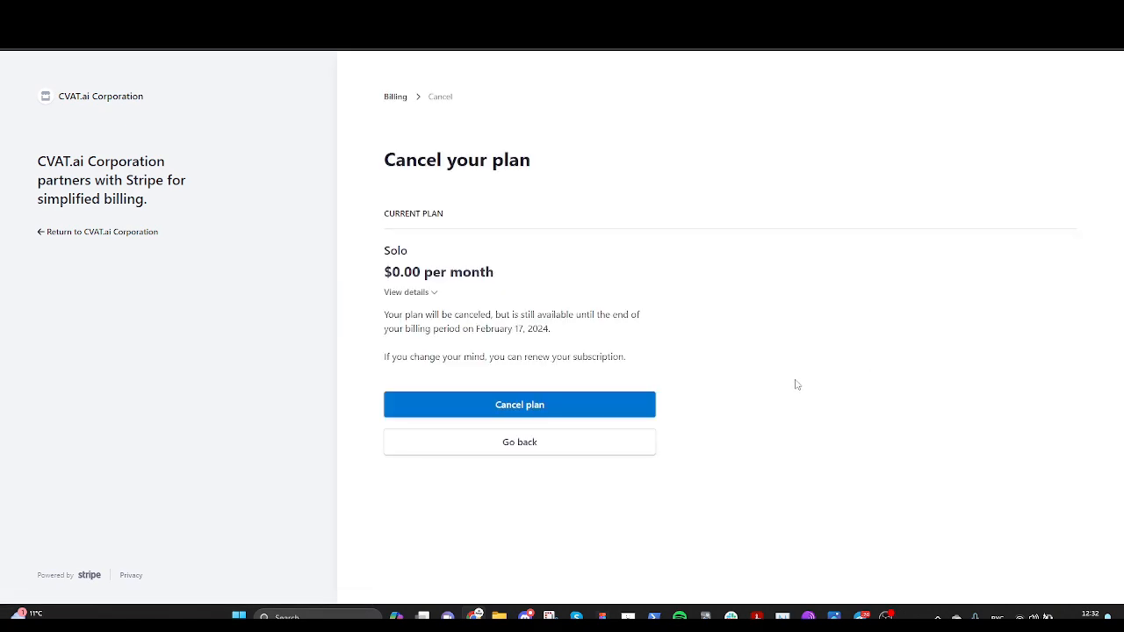
left_click(519, 404)
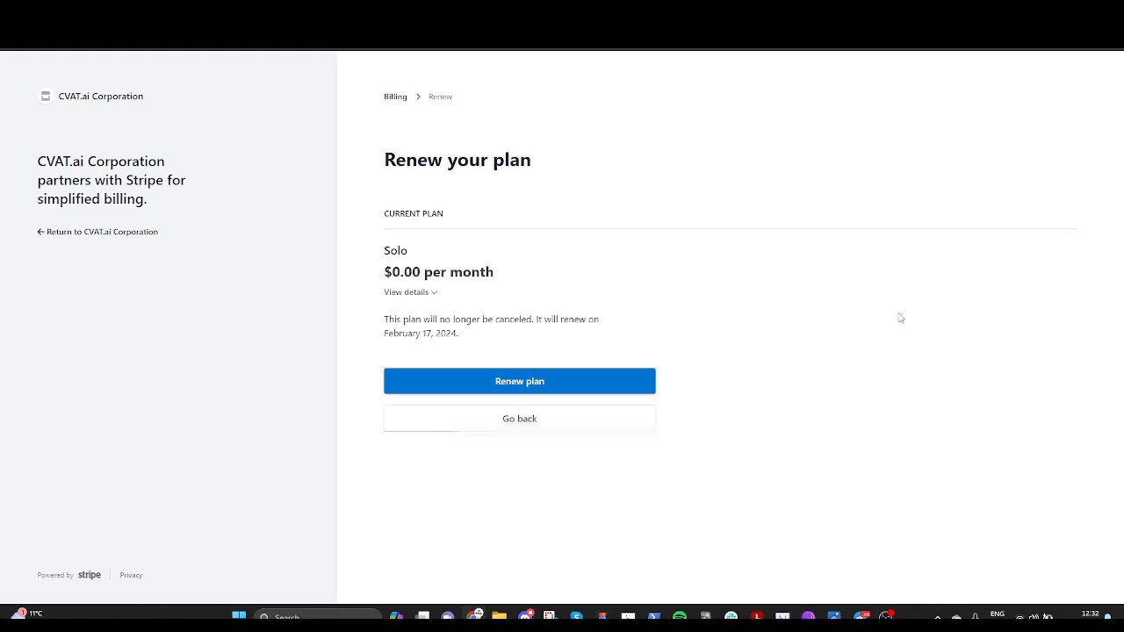
left_click(519, 380)
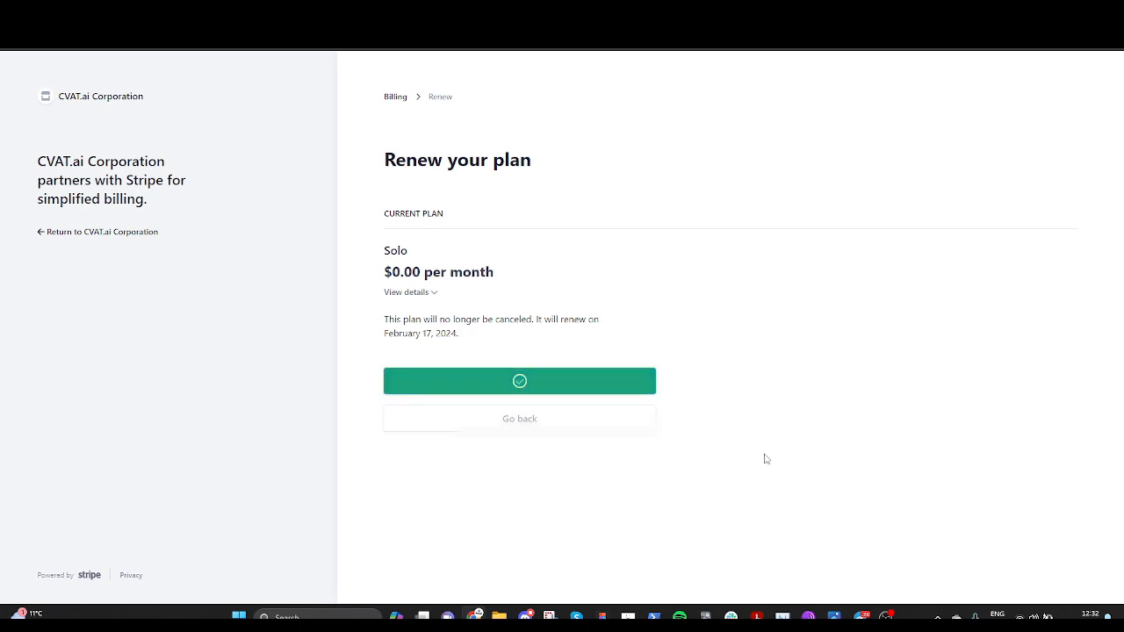
left_click(518, 380)
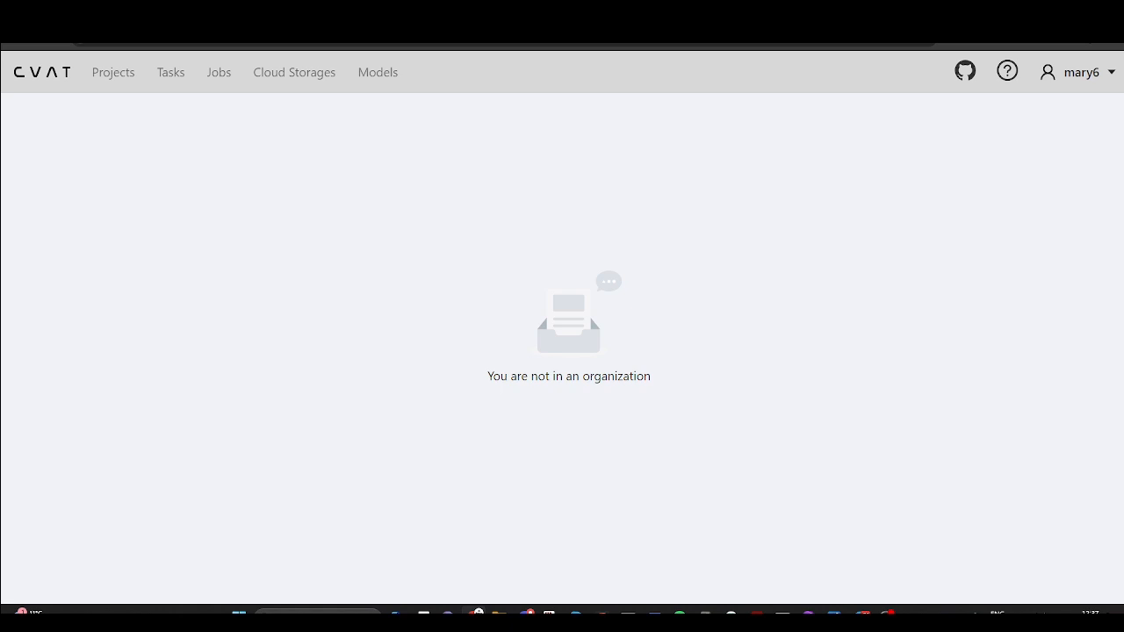
Switch into the PaymentsDemoOrg organization from the user menu
left_click(1081, 72)
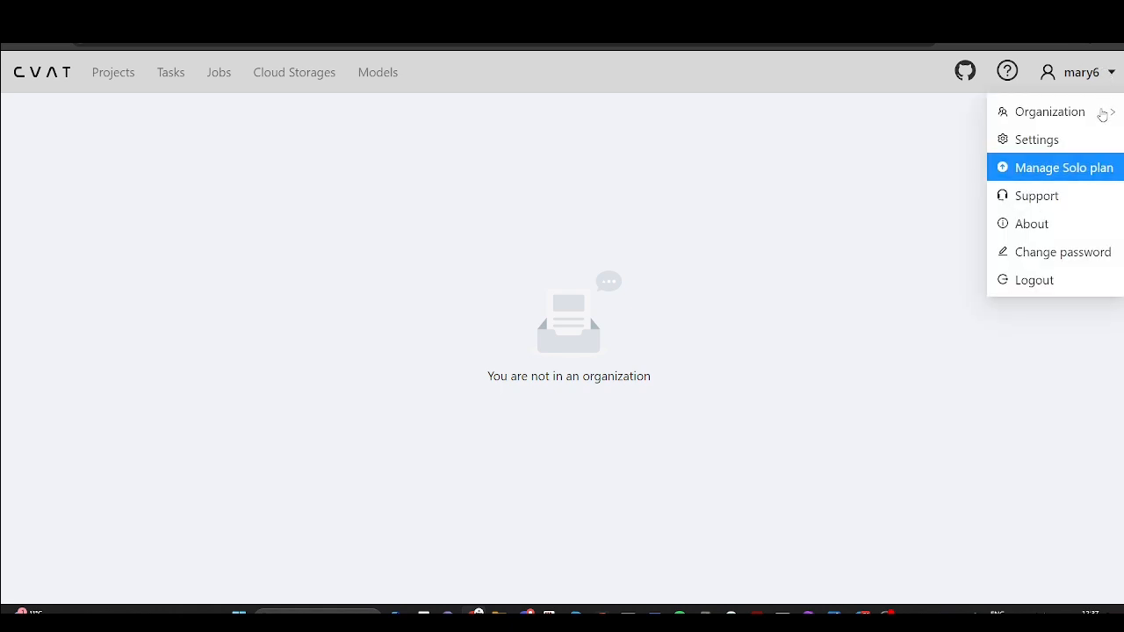
left_click(1063, 167)
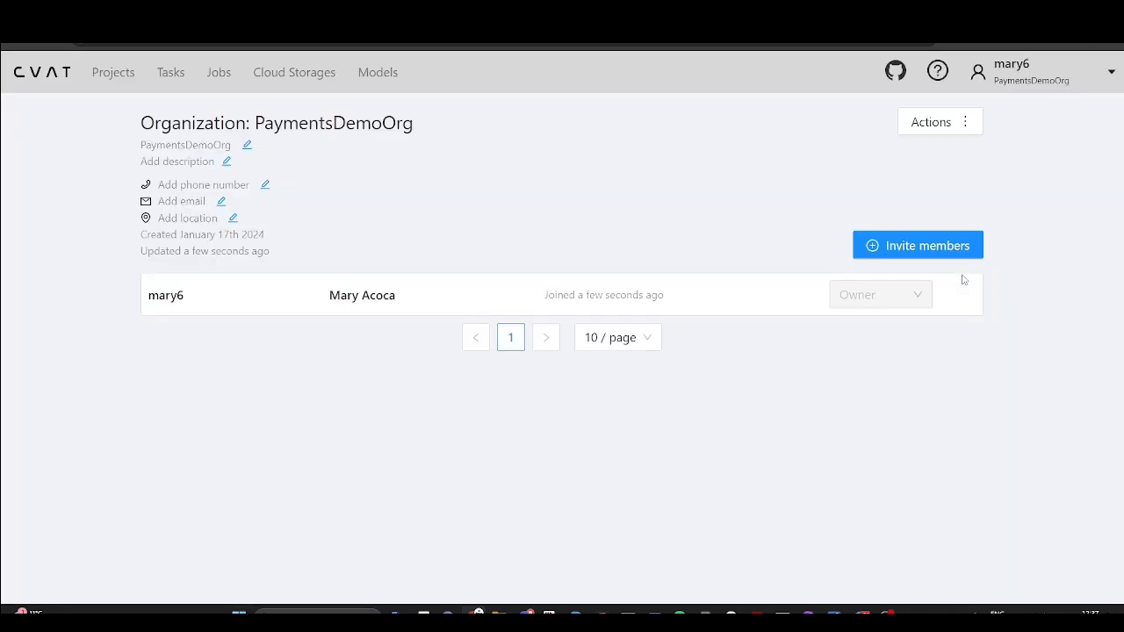
mouse_move(843, 279)
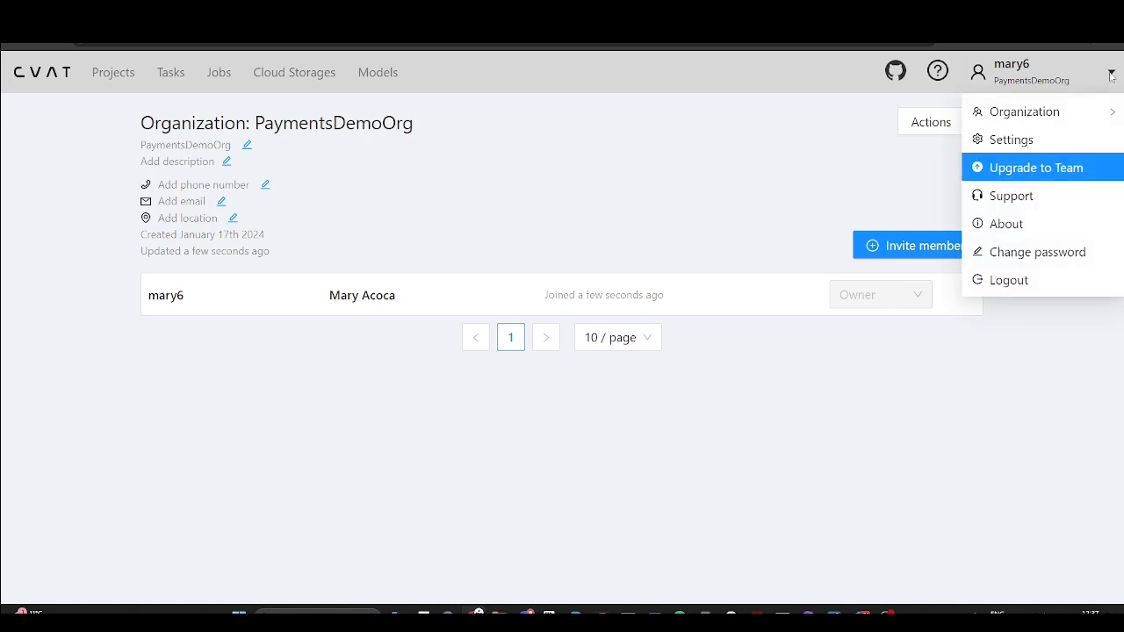
Start checkout for the organization's 4-seat Team plan
left_click(1034, 167)
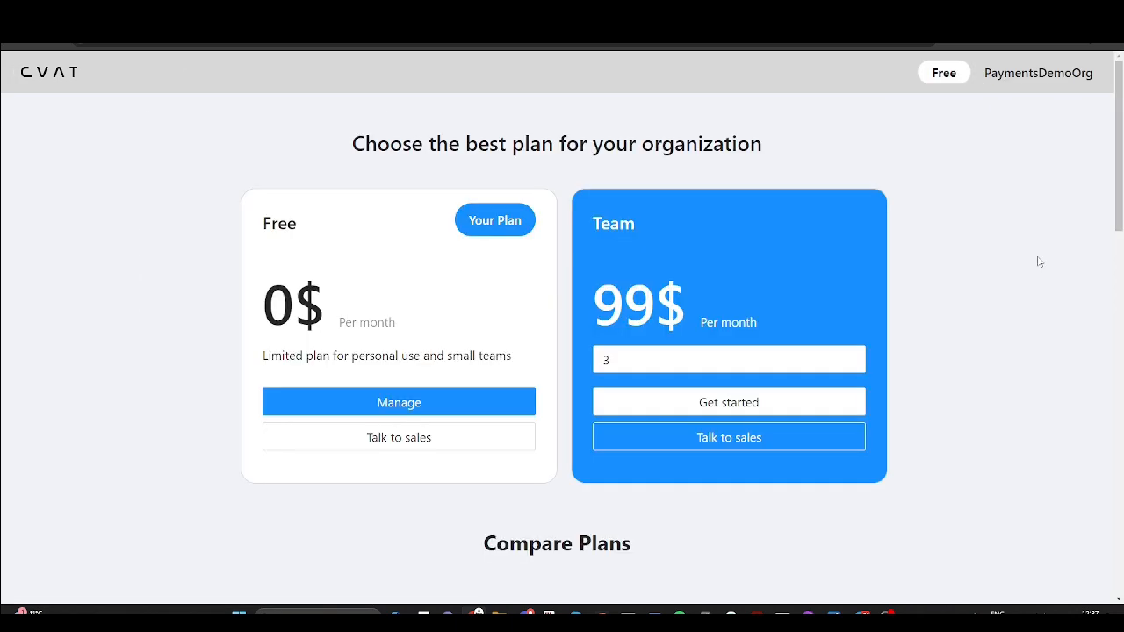
left_click(711, 359)
type("4")
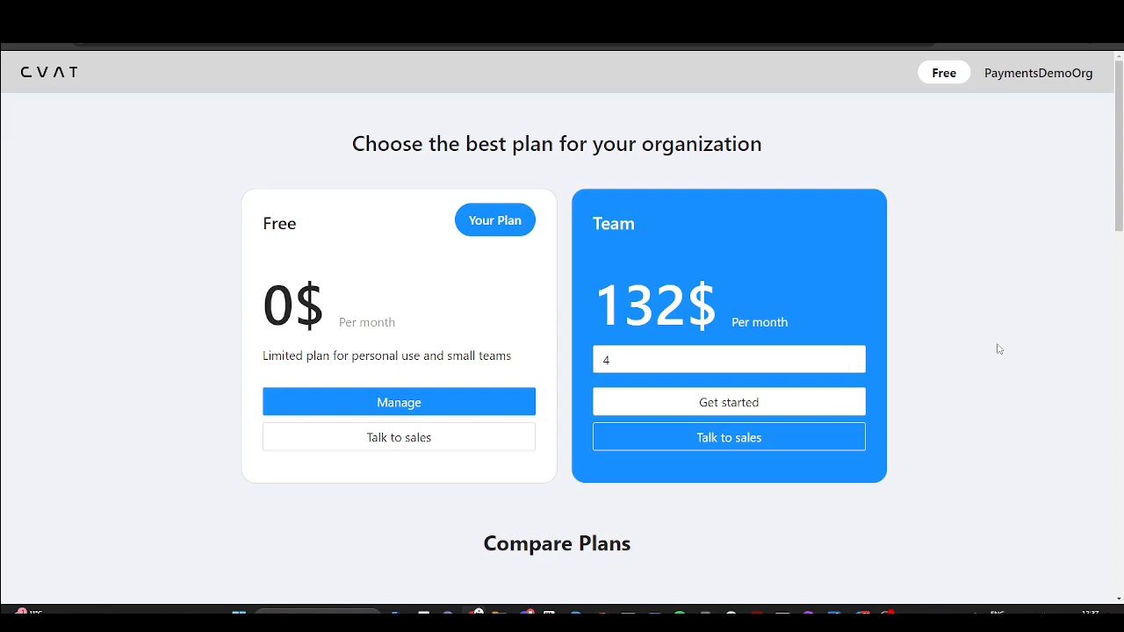
left_click(728, 401)
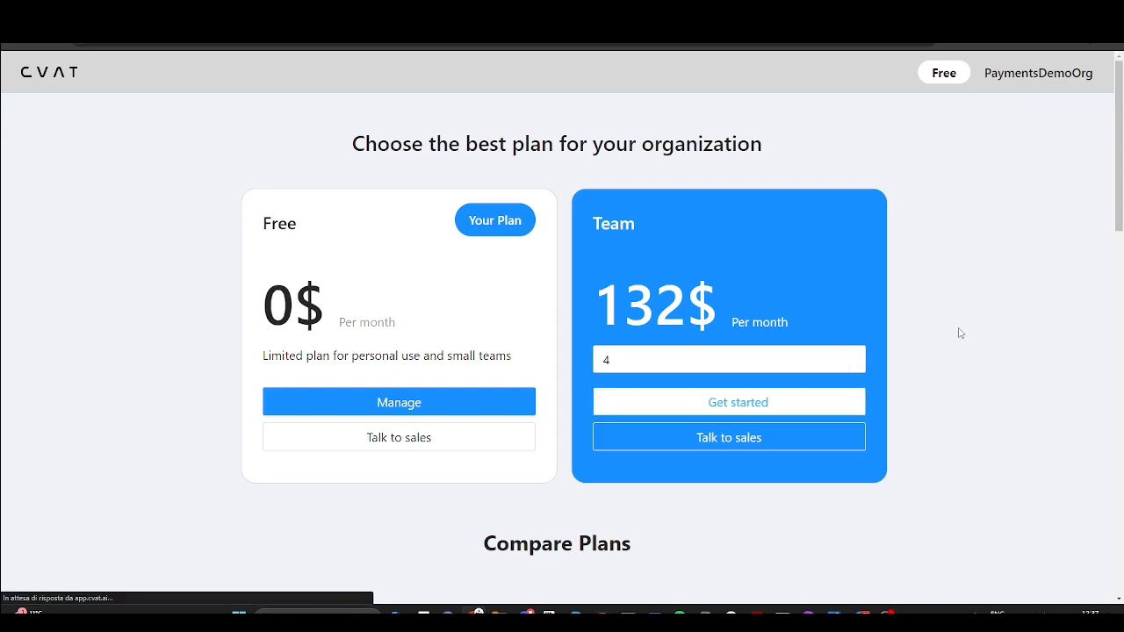
left_click(727, 401)
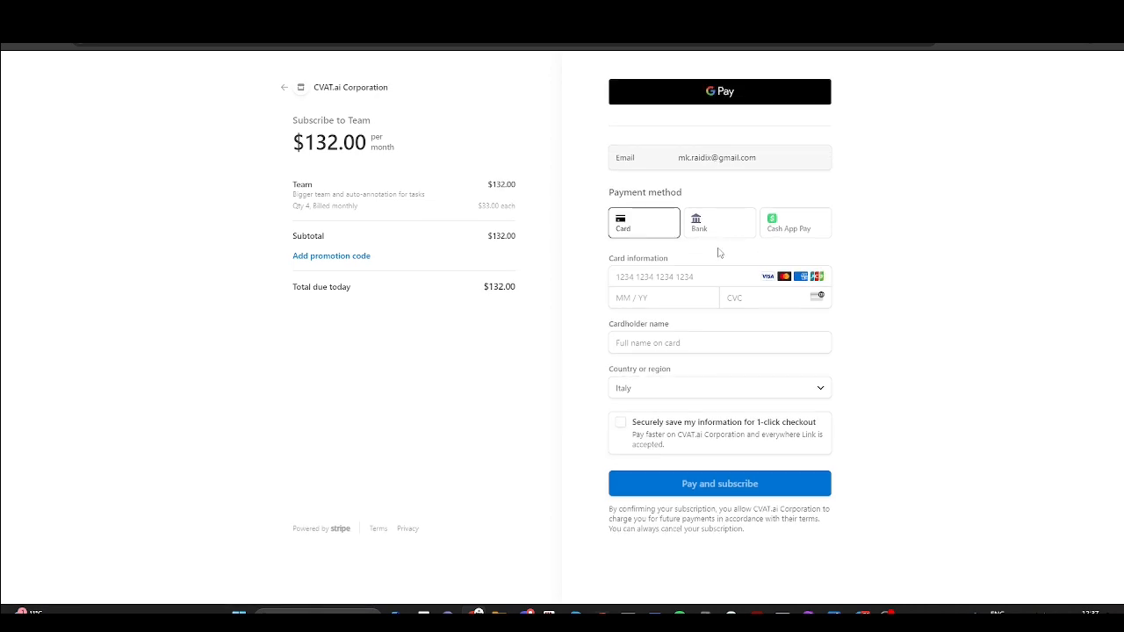
Preview the bank and Cash App options, then pay by card and subscribe
left_click(719, 222)
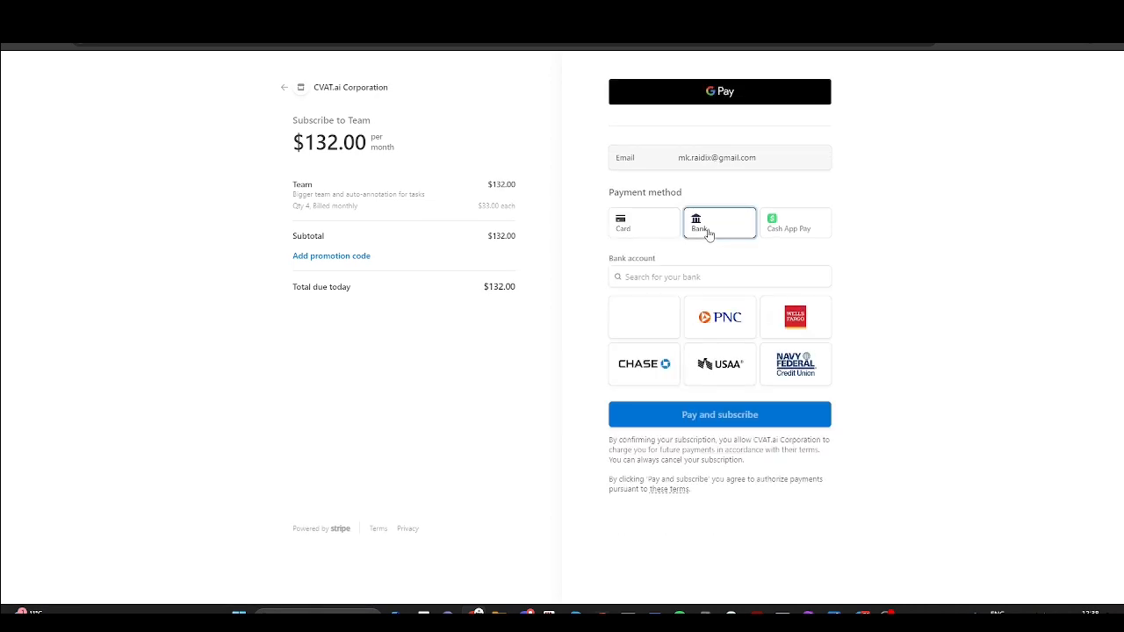
left_click(794, 222)
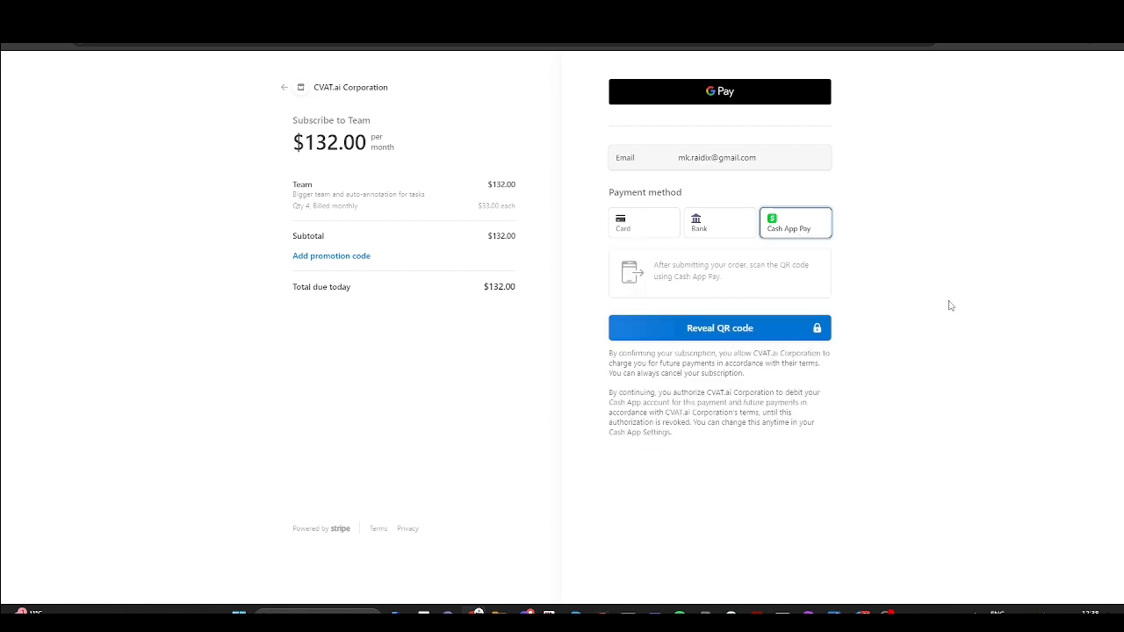
left_click(644, 222)
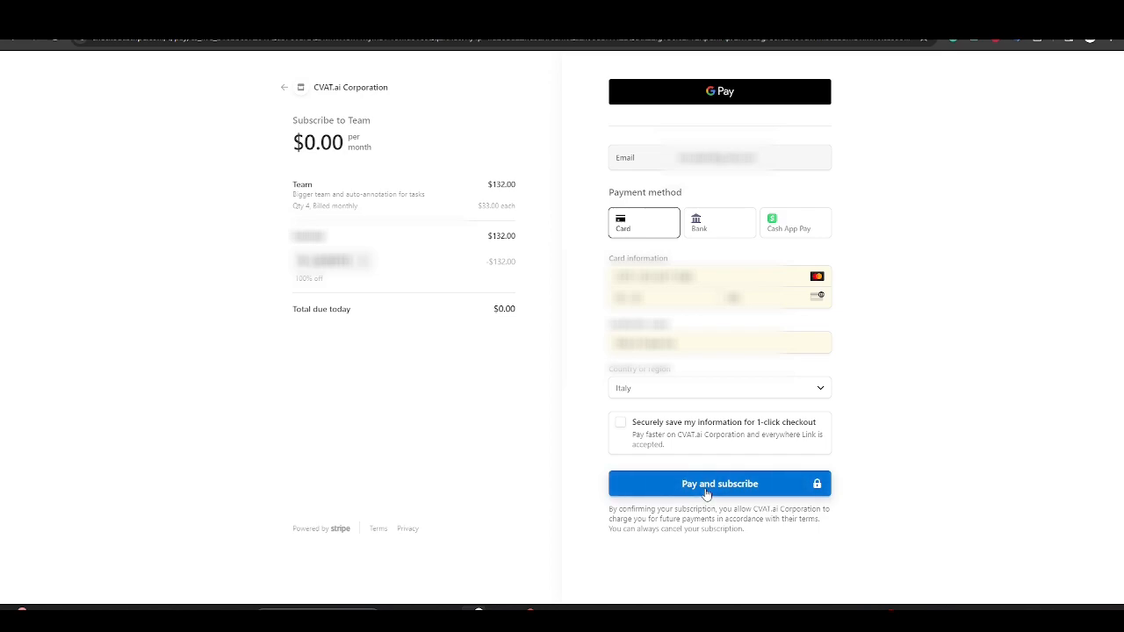
left_click(719, 484)
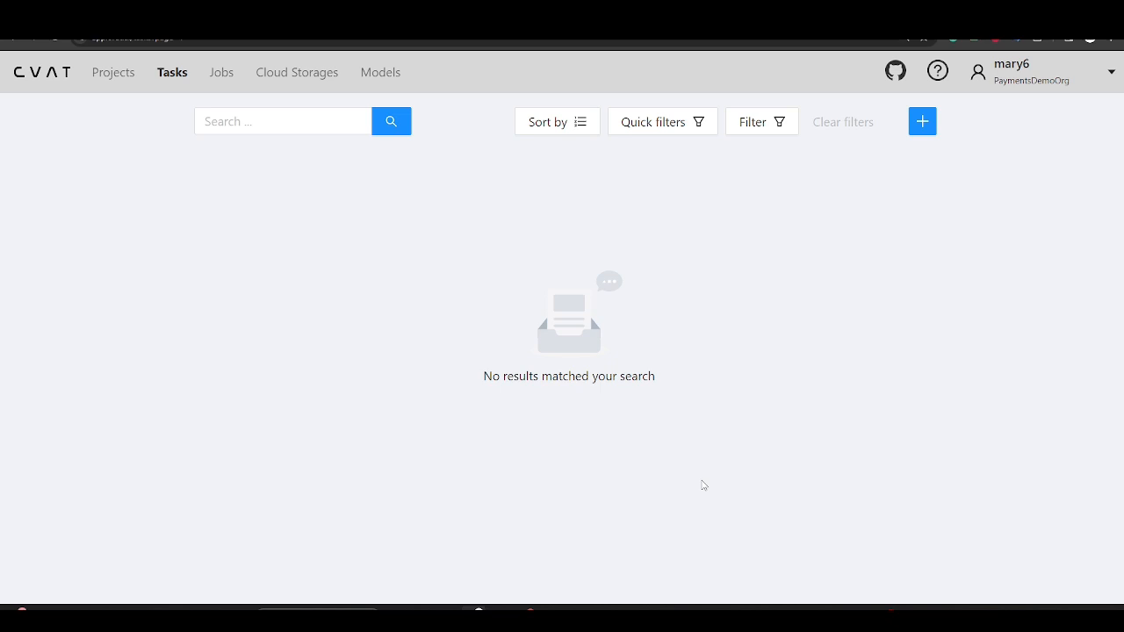
mouse_move(1105, 95)
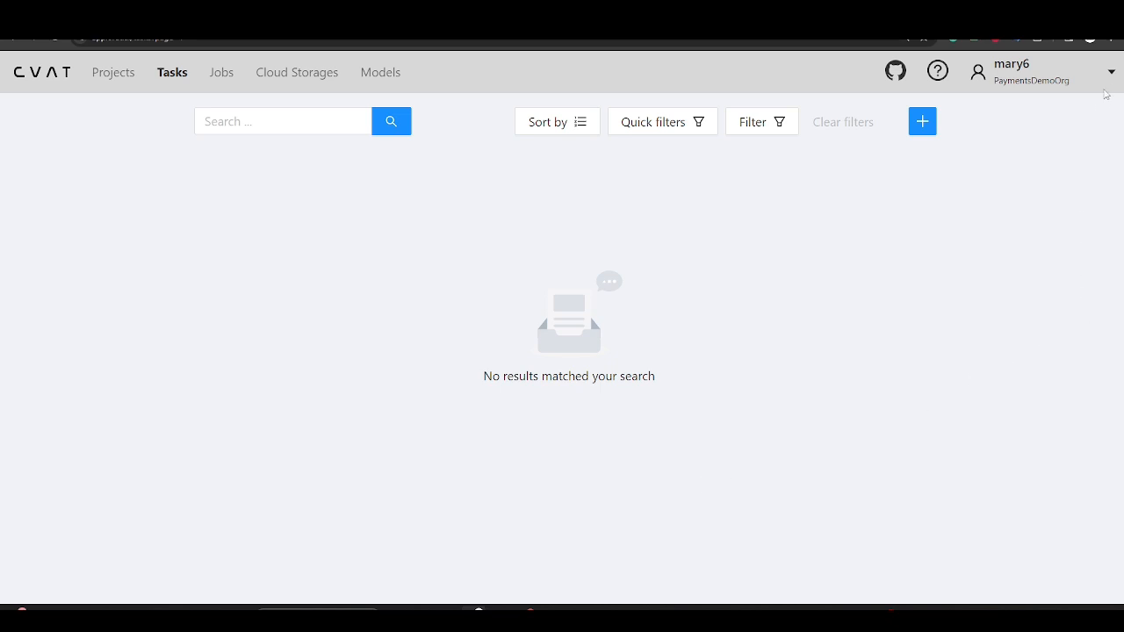
Open the Team plan billing portal and edit billing information, choosing a tax ID type
left_click(1040, 72)
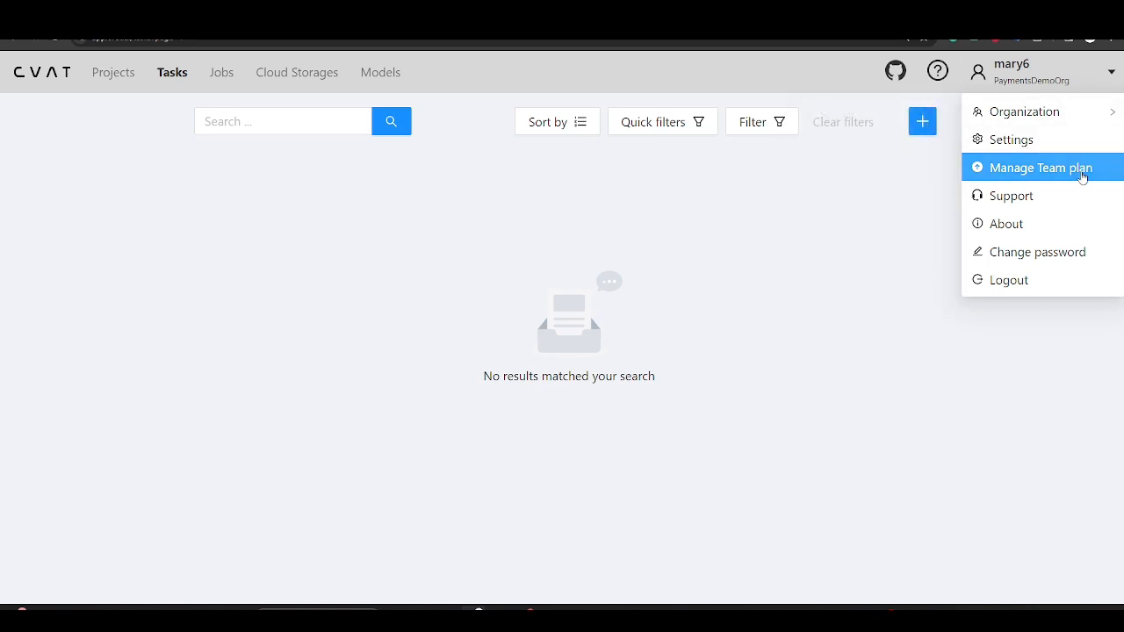
left_click(1041, 168)
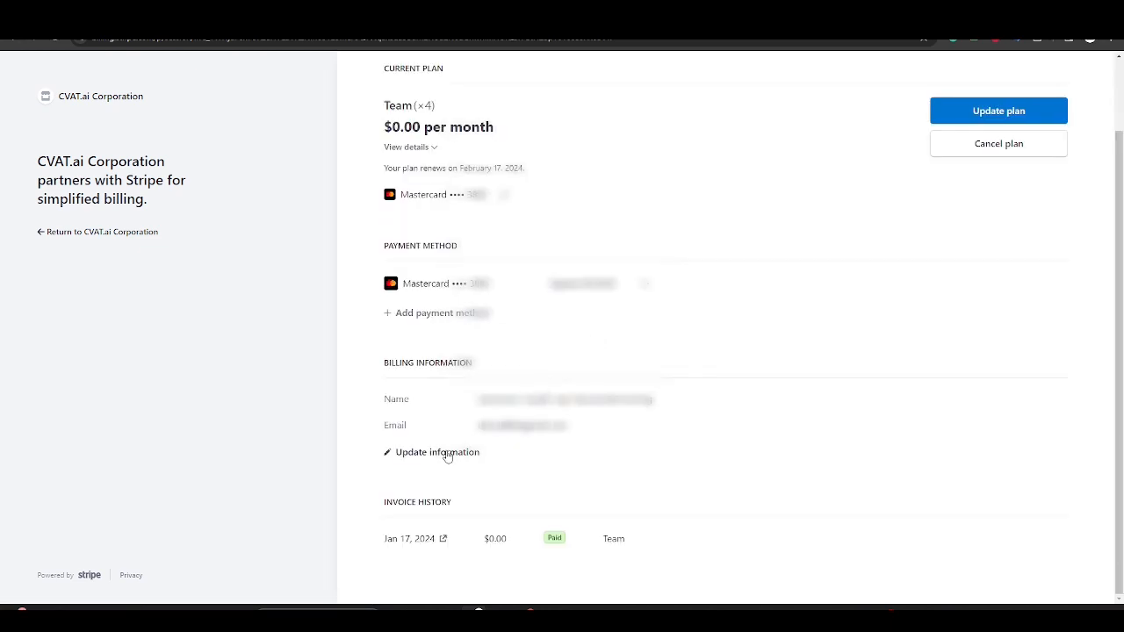
left_click(437, 452)
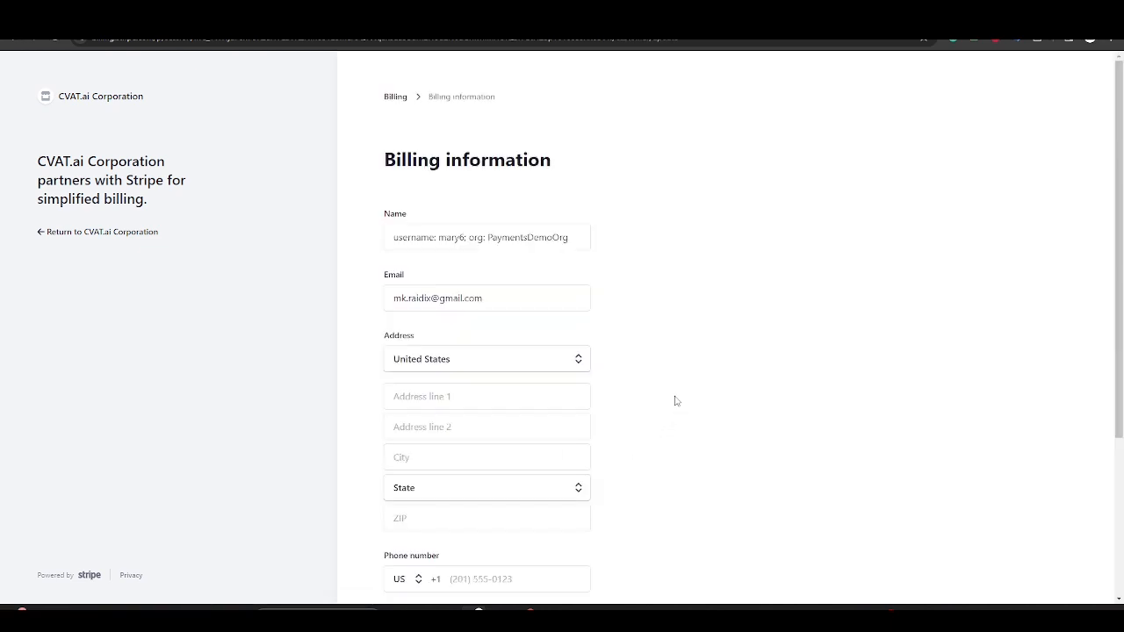
scroll("down", 3)
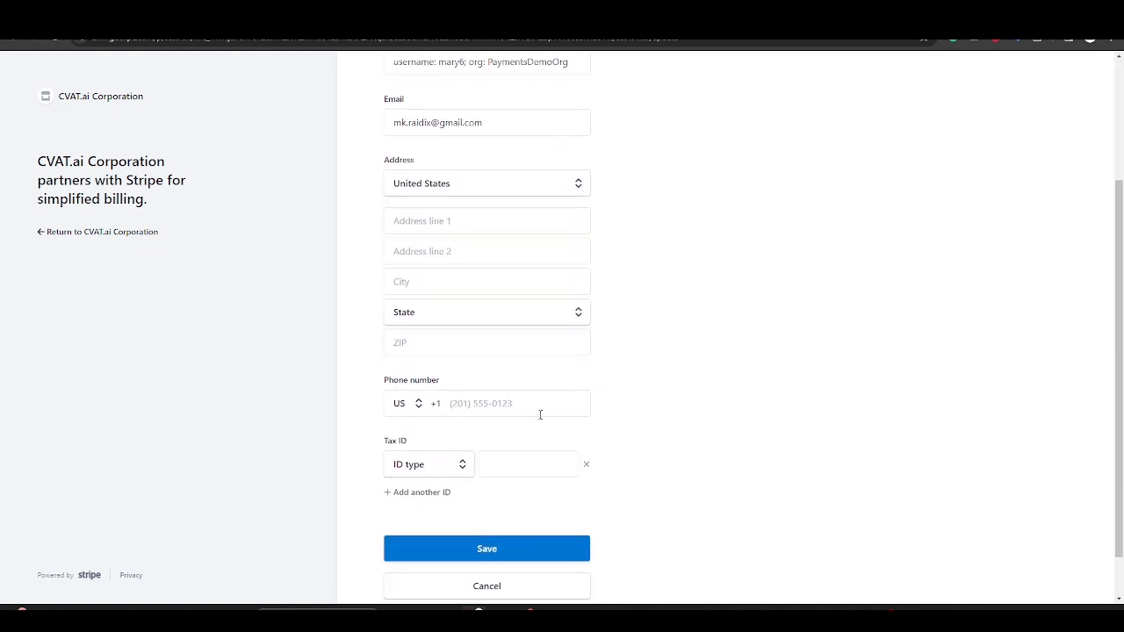
left_click(486, 312)
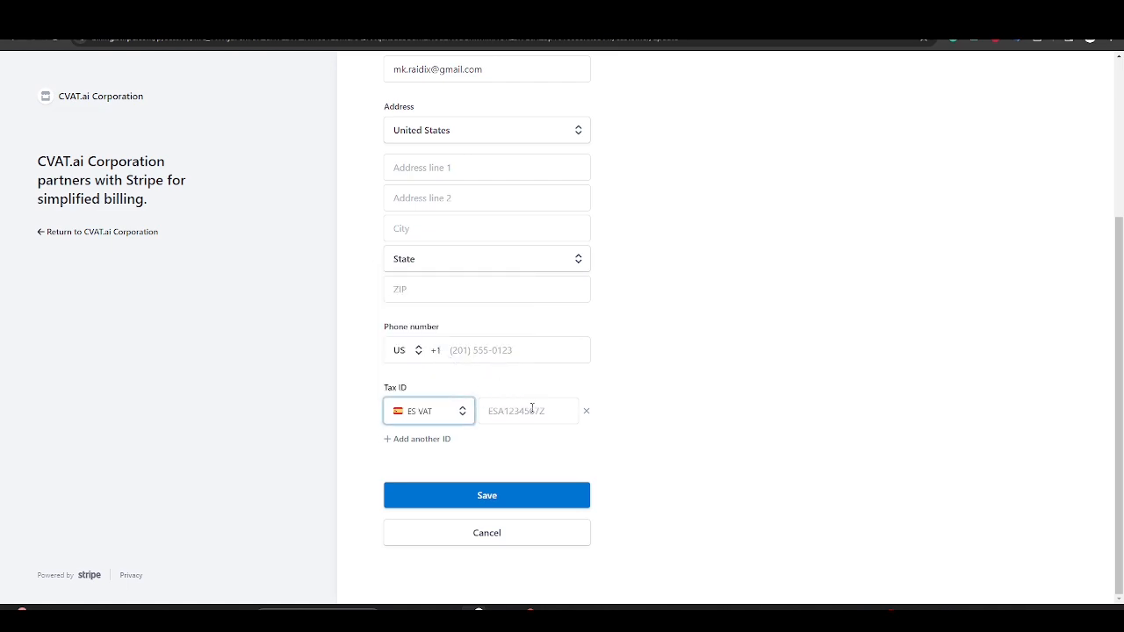
left_click(528, 411)
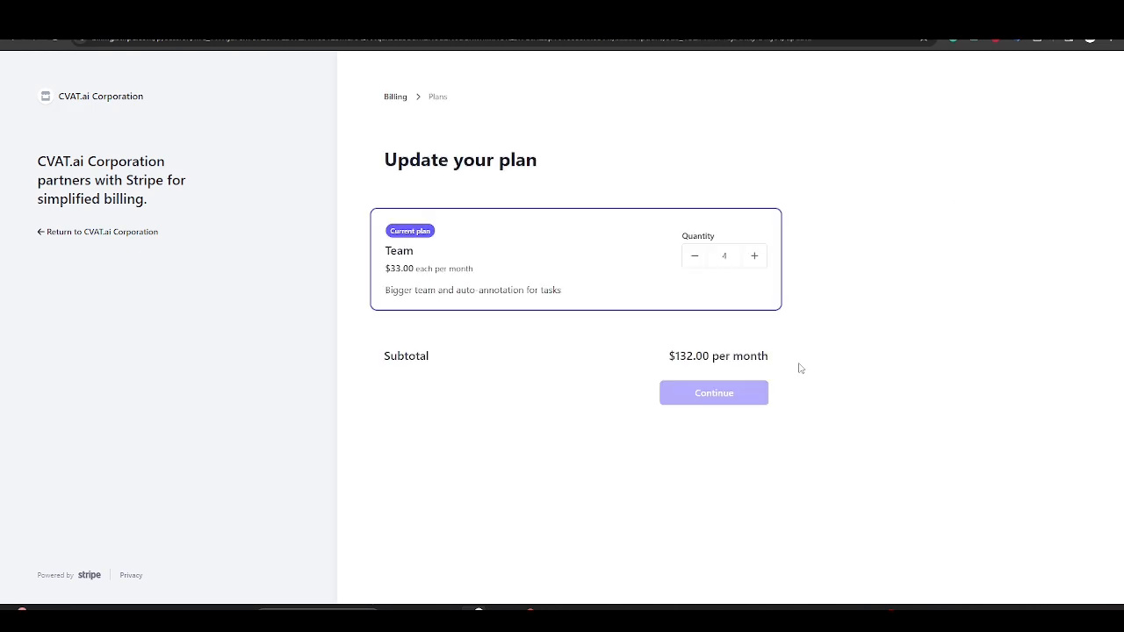
Lower the Team plan quantity to 3 seats and confirm the $99.00 subscription
left_click(693, 255)
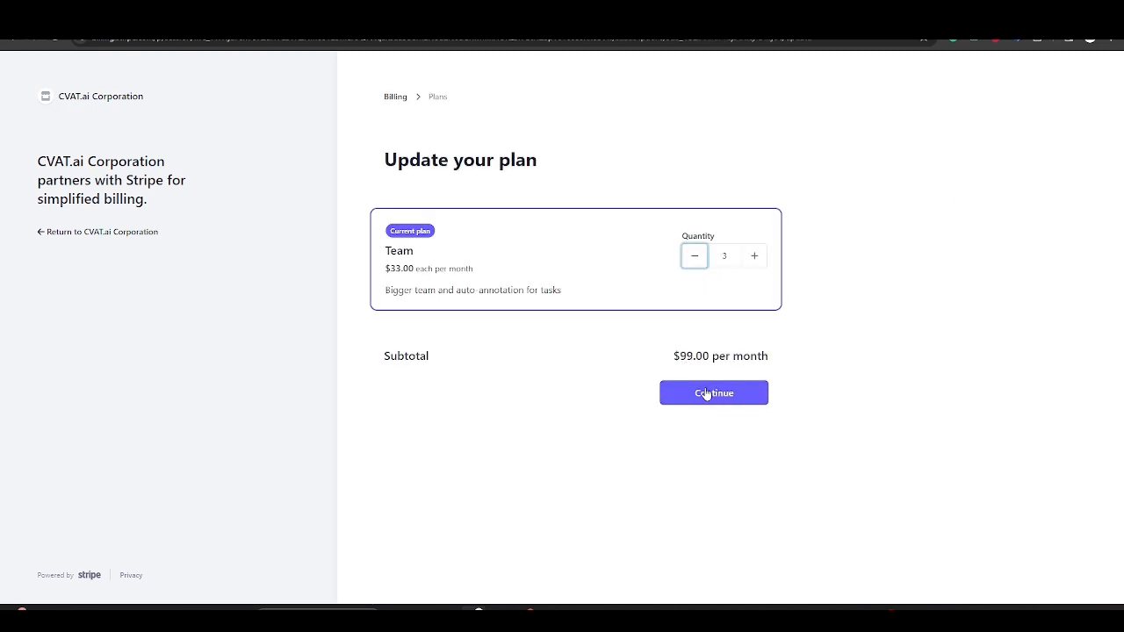
left_click(712, 392)
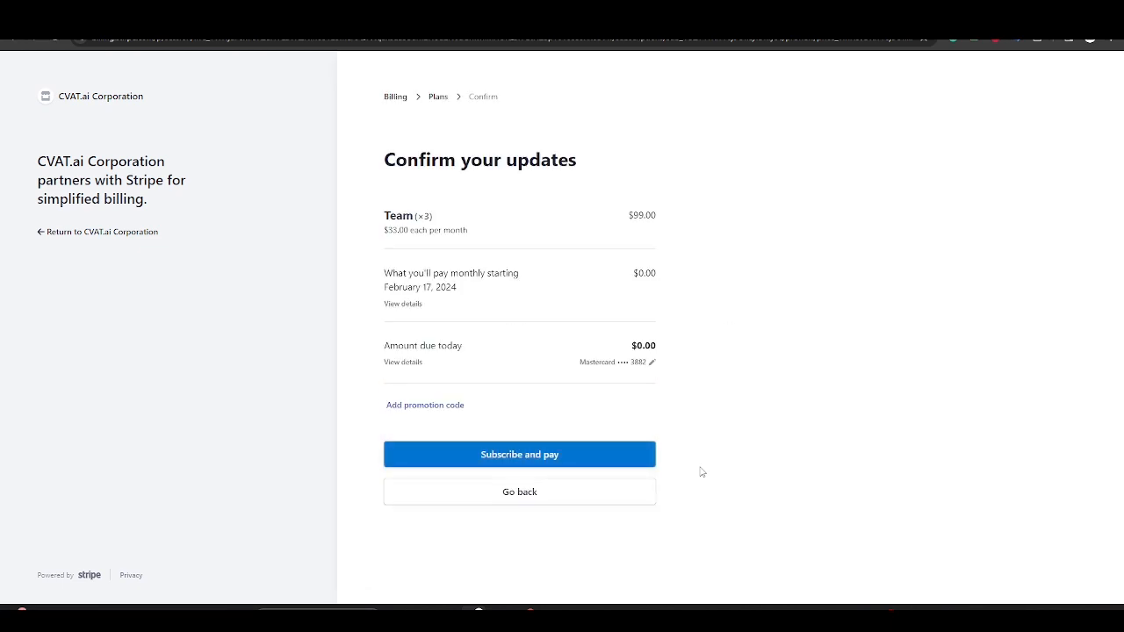
left_click(518, 454)
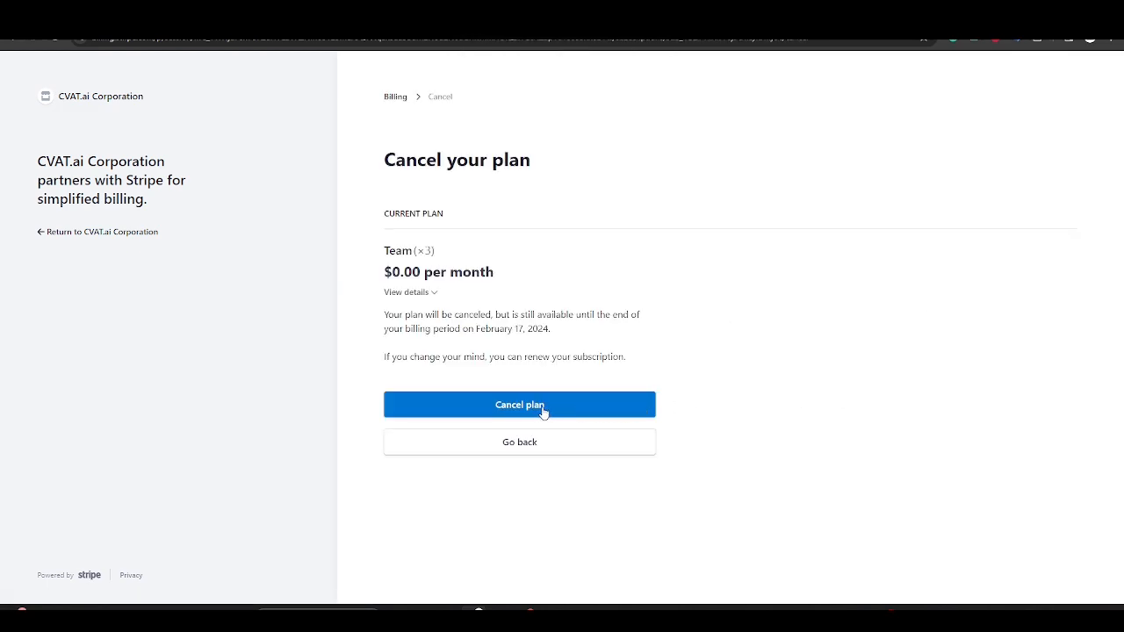
Cancel the 3-seat Team plan, then renew it for February 17, 2024
left_click(519, 403)
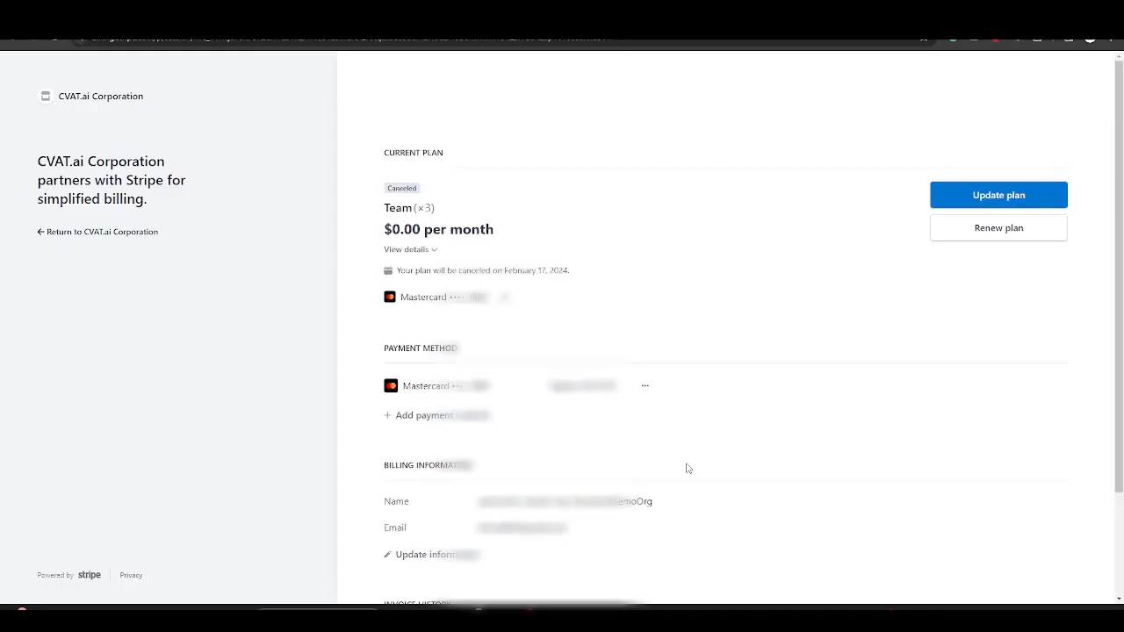
left_click(998, 228)
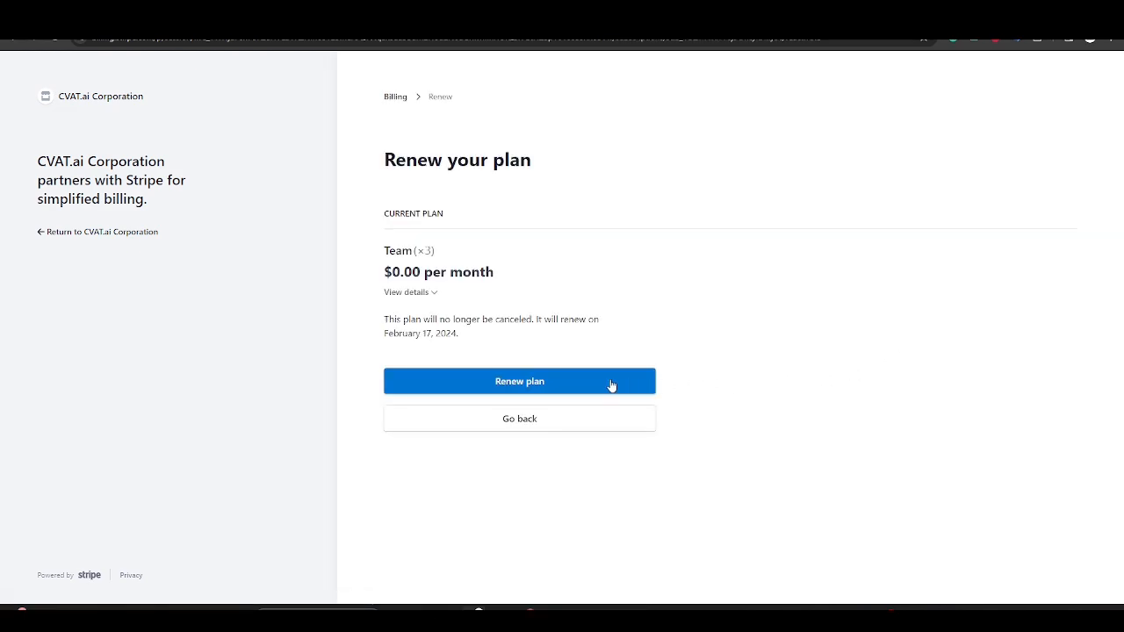
mouse_move(524, 385)
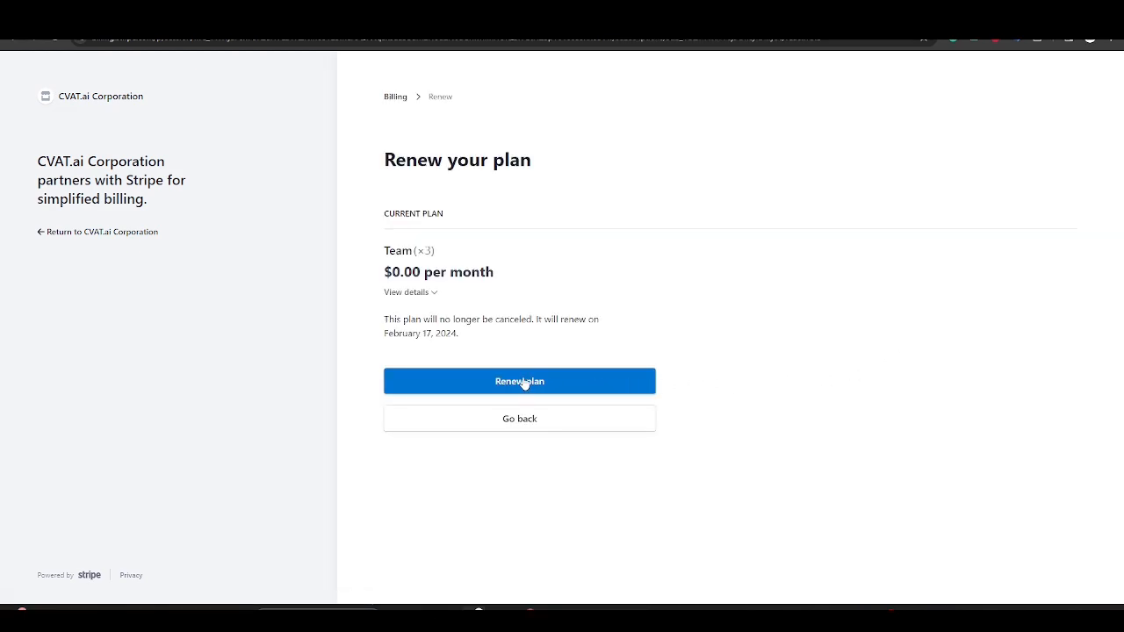
left_click(519, 381)
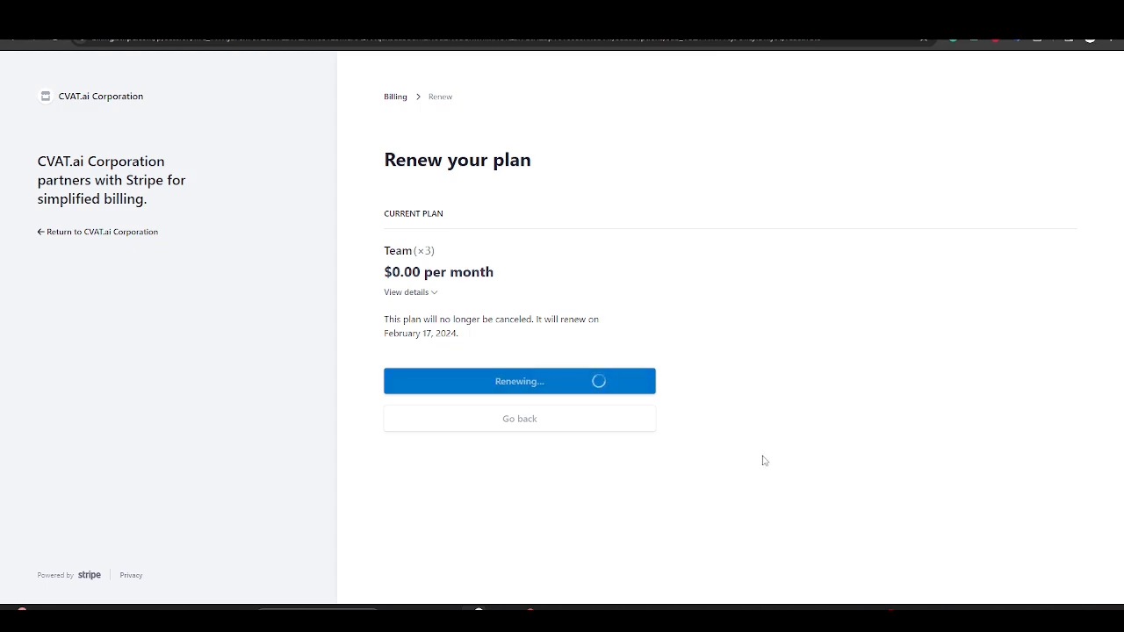